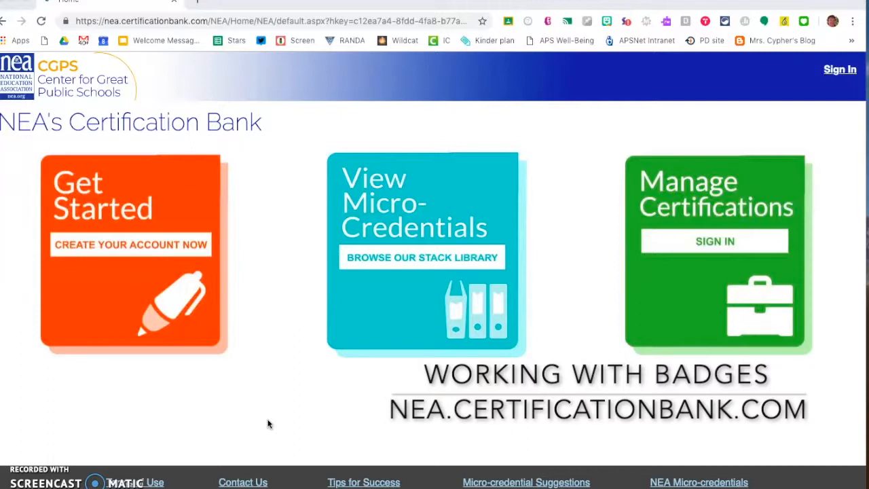
mouse_move(105, 114)
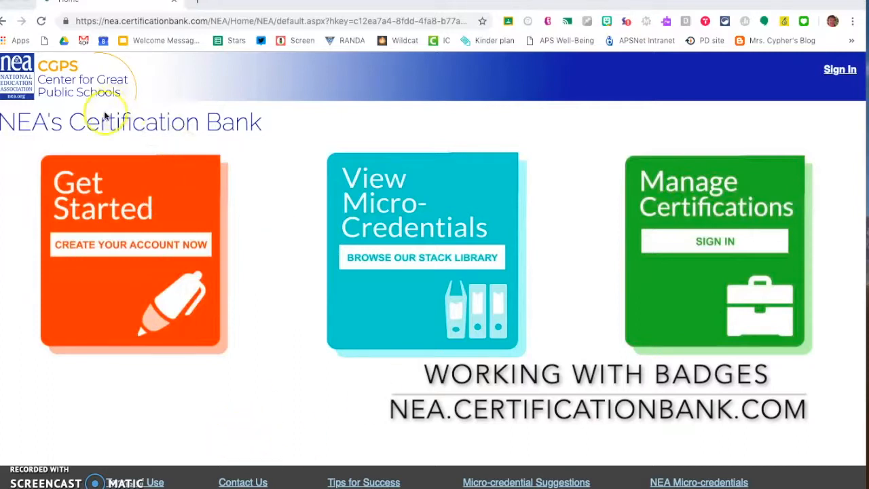
mouse_move(244, 139)
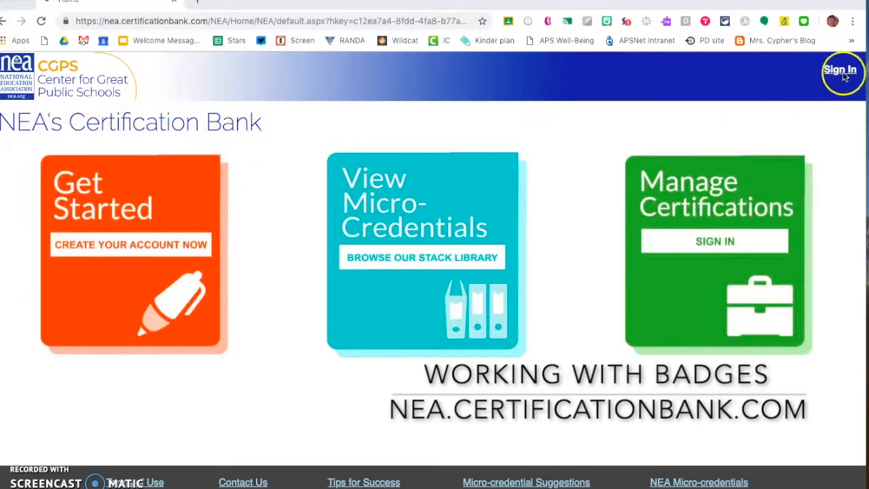
- Start signing in via the Sign In link in the home page header
click(840, 70)
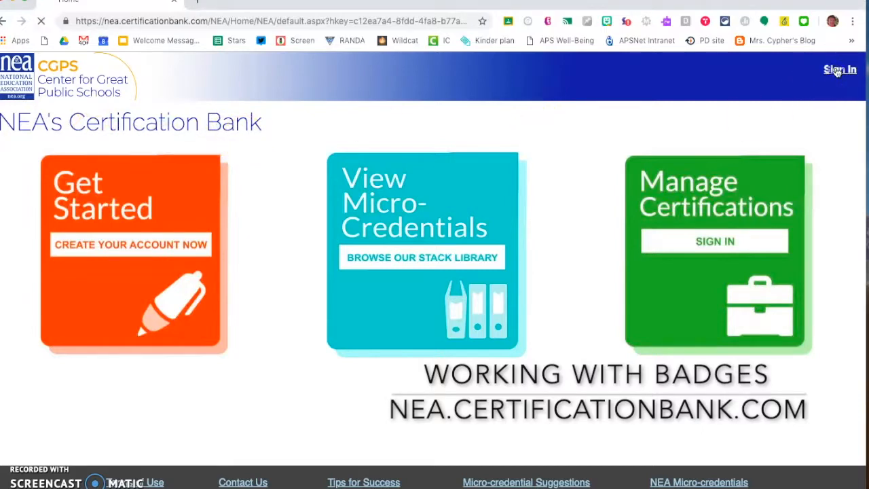
- Finish signing in and choose Access My Micro-credentials on the Manage Your Certifications tile
click(839, 68)
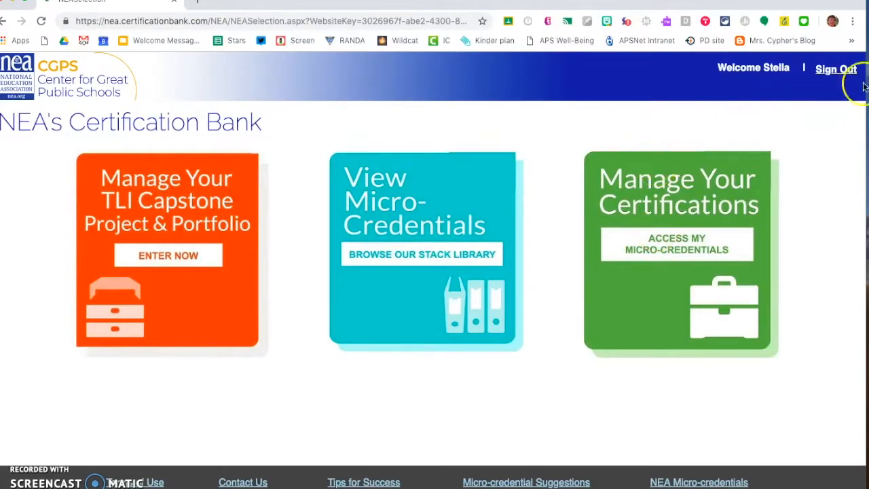
mouse_move(760, 99)
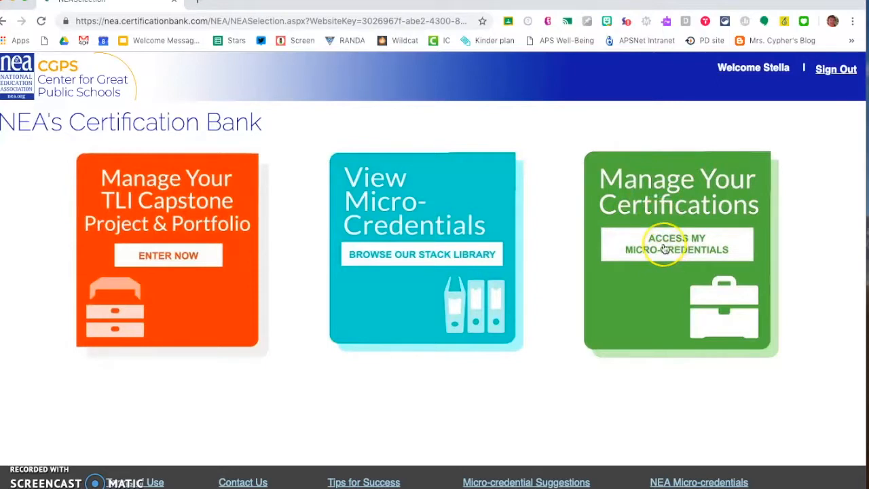
click(676, 243)
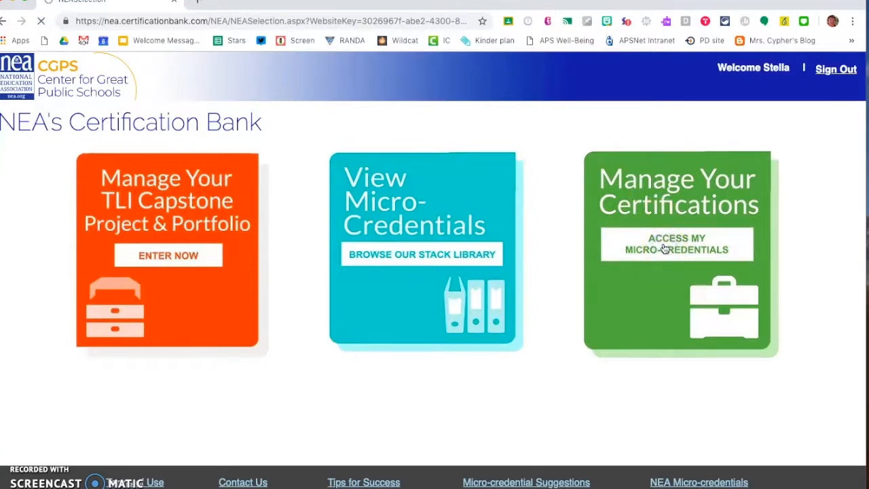
- Load My Dashboard showing Arts Integration in Literacy completed and the other credentials enrolled
click(678, 244)
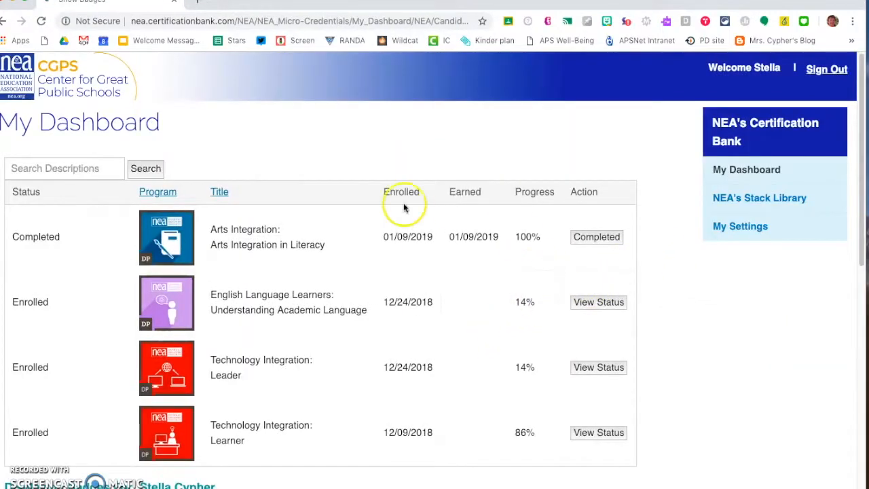
mouse_move(91, 179)
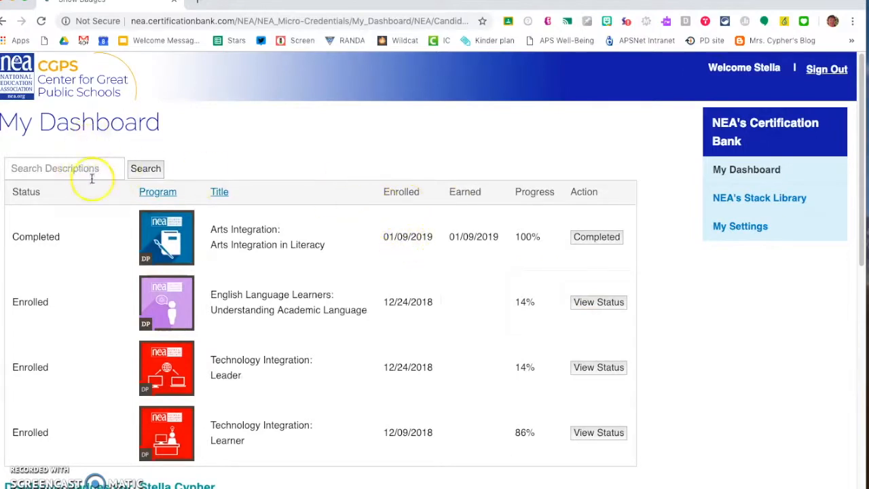
mouse_move(199, 295)
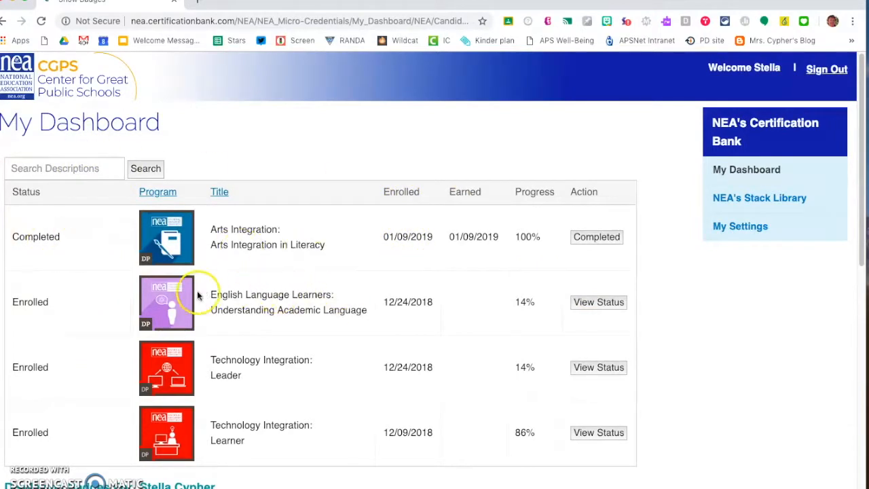
mouse_move(159, 424)
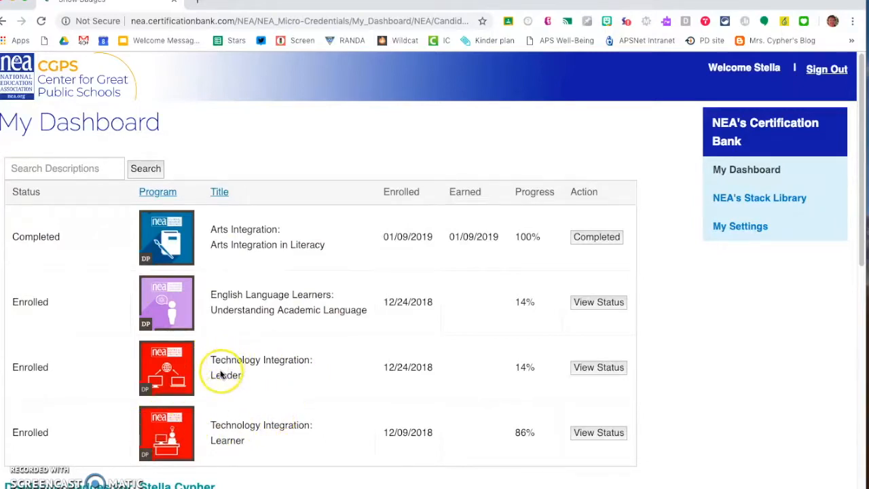
mouse_move(213, 376)
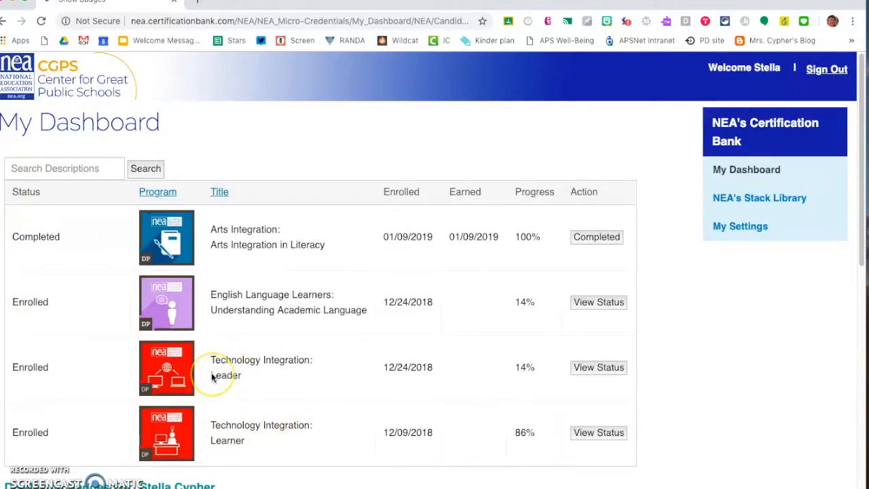
mouse_move(494, 224)
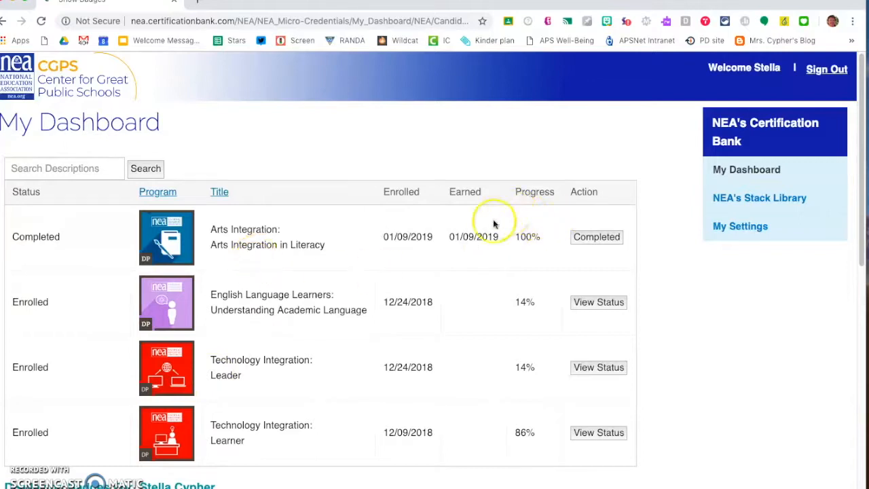
mouse_move(532, 241)
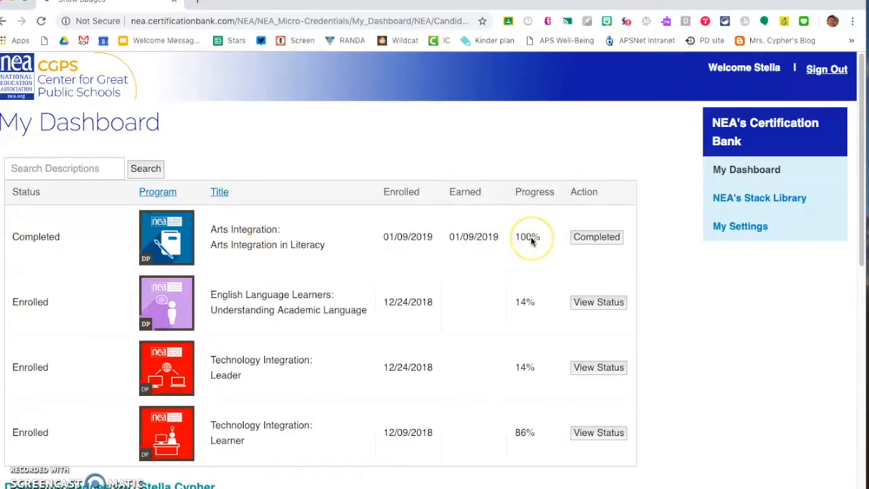
mouse_move(455, 248)
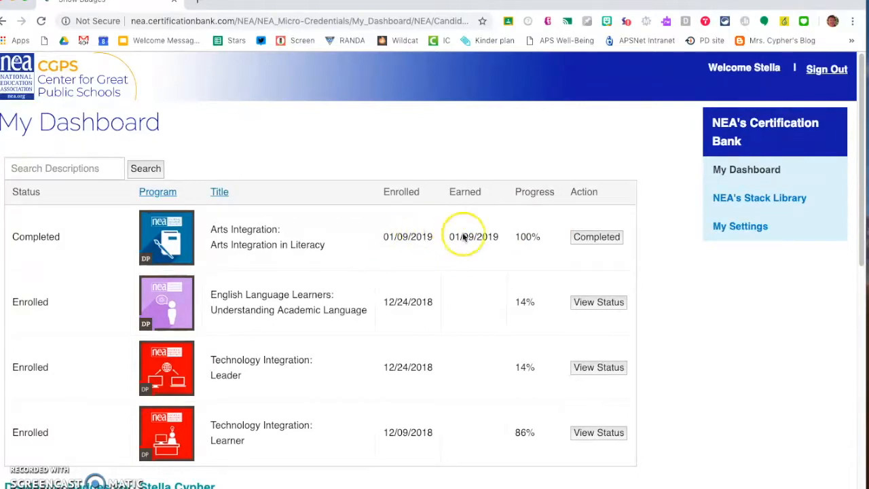
mouse_move(445, 239)
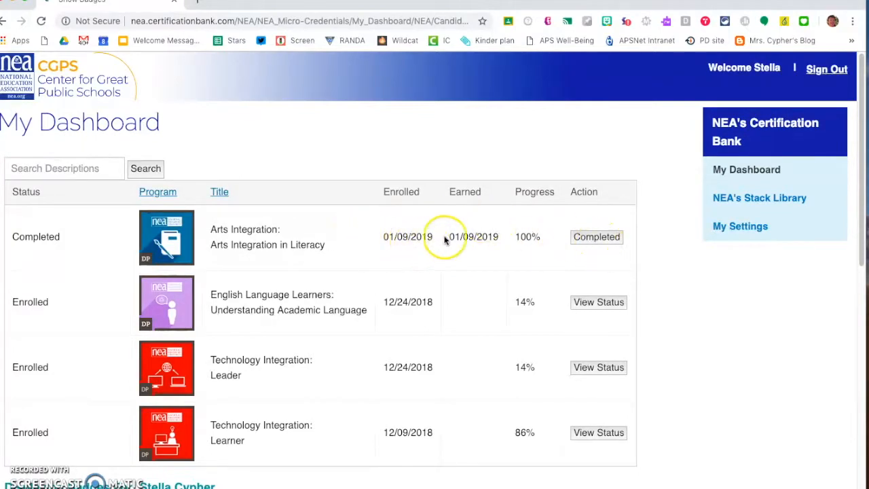
- Copy the Arts Integration in Literacy badge URL and follow the Badgr sign-in link
scroll(down, 3)
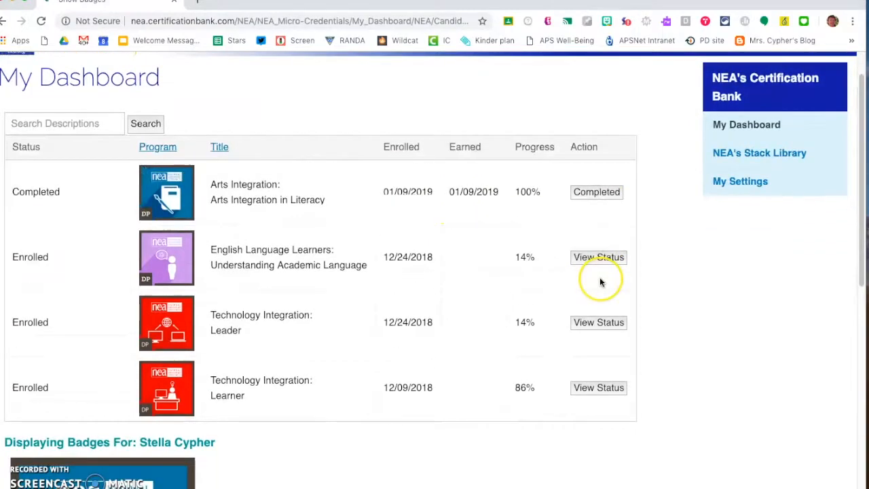
scroll(down, 3)
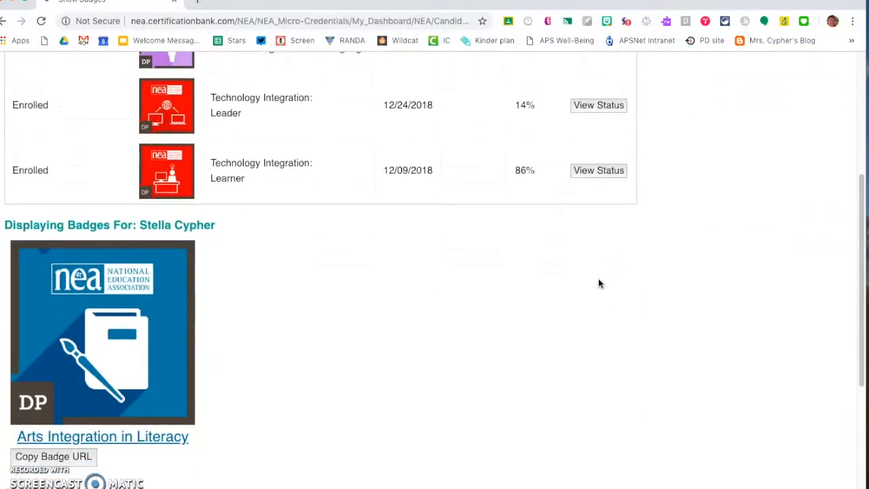
scroll(down, 3)
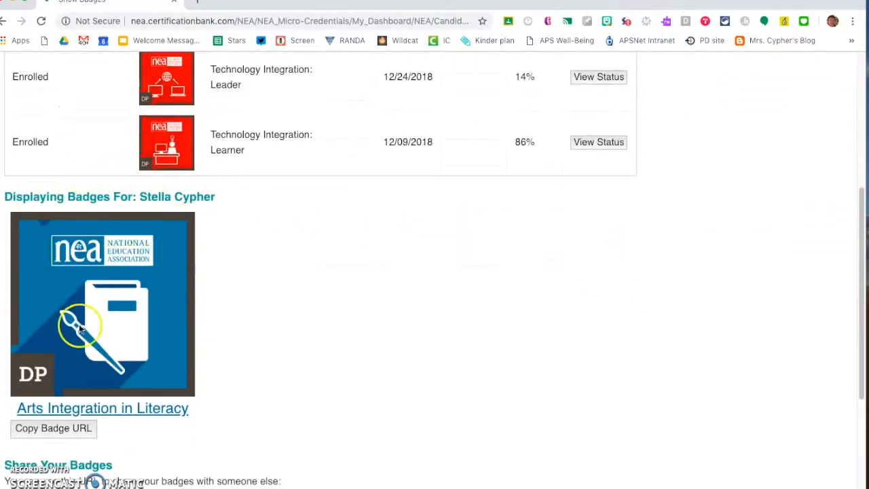
mouse_move(271, 288)
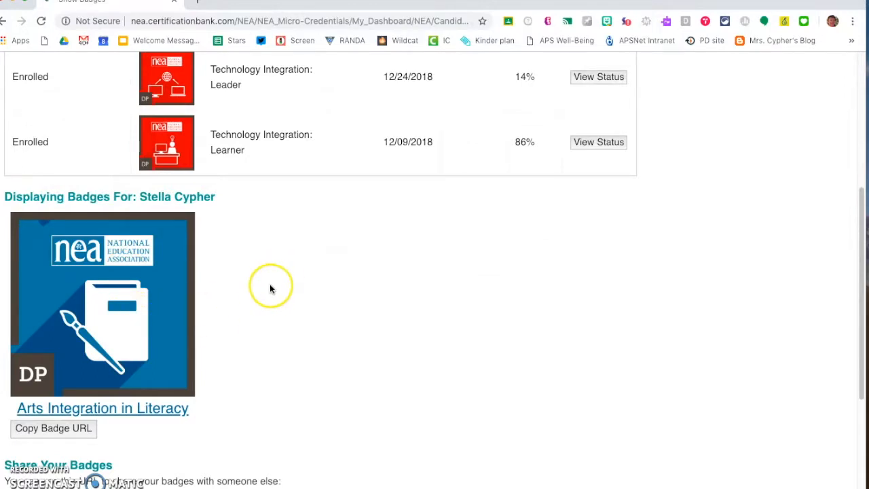
scroll(down, 3)
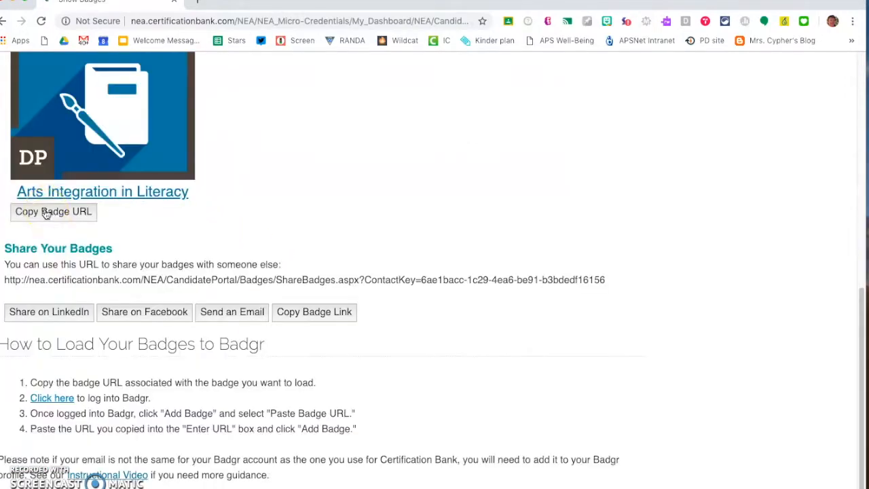
click(53, 211)
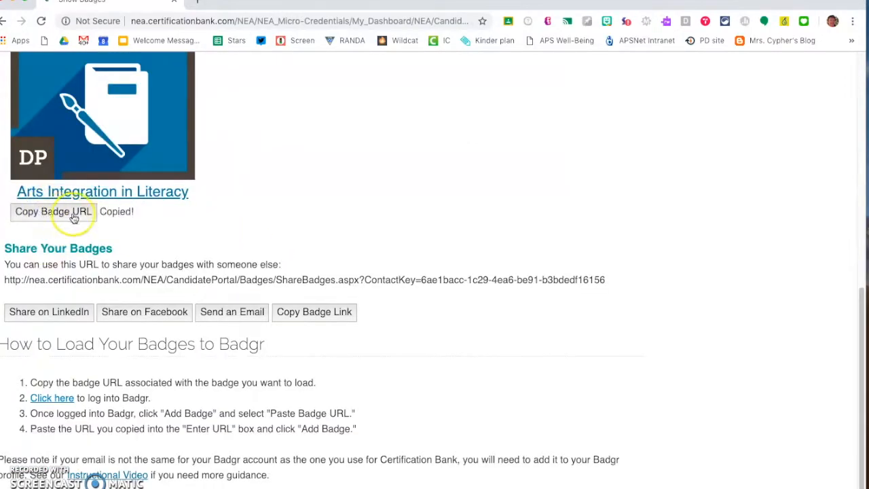
mouse_move(136, 218)
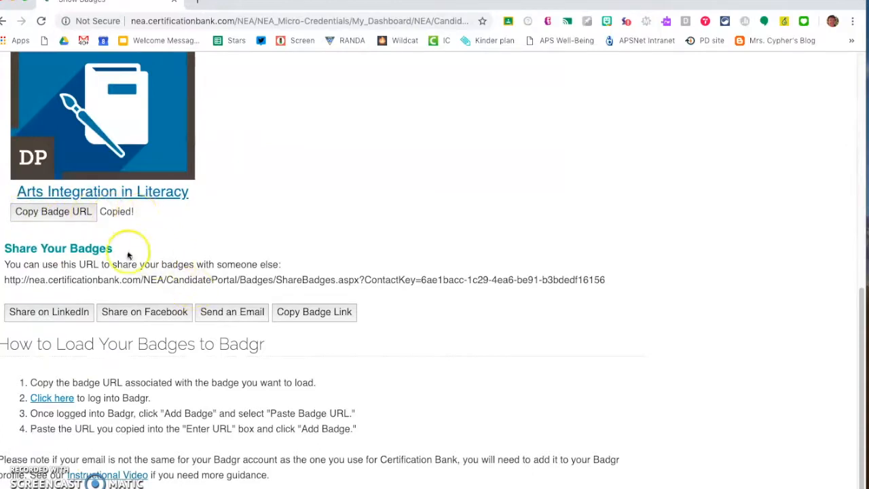
mouse_move(75, 437)
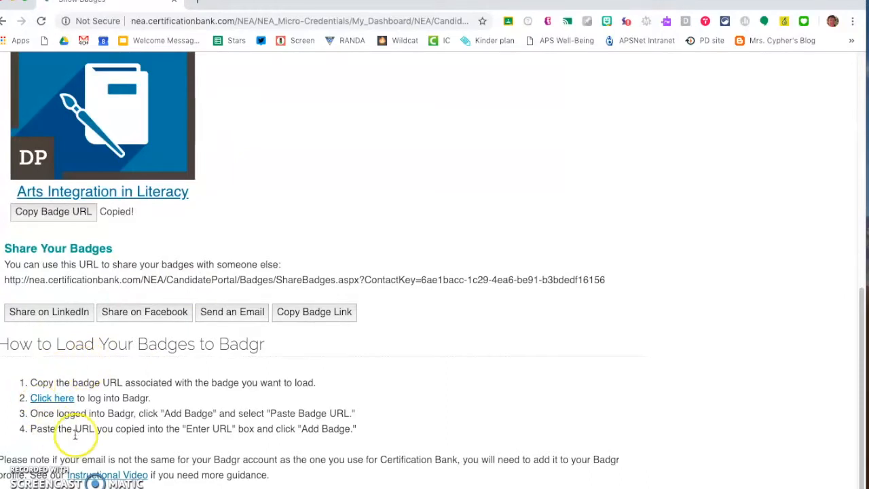
mouse_move(55, 404)
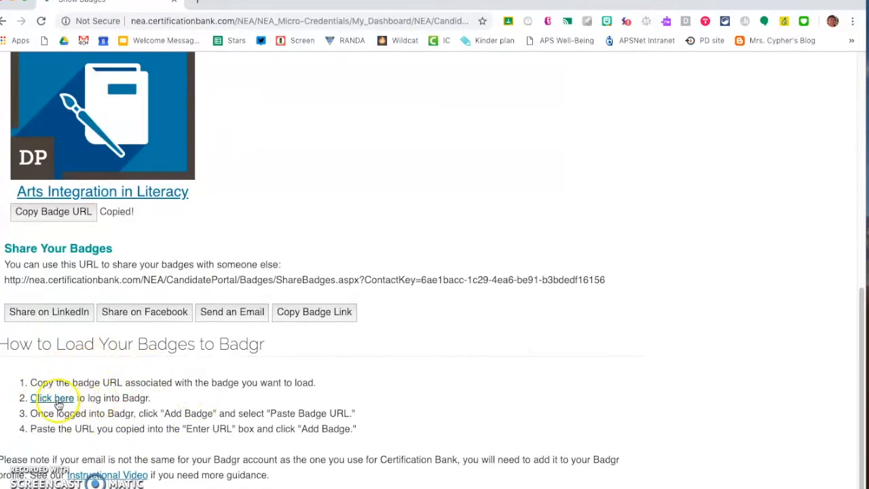
mouse_move(251, 348)
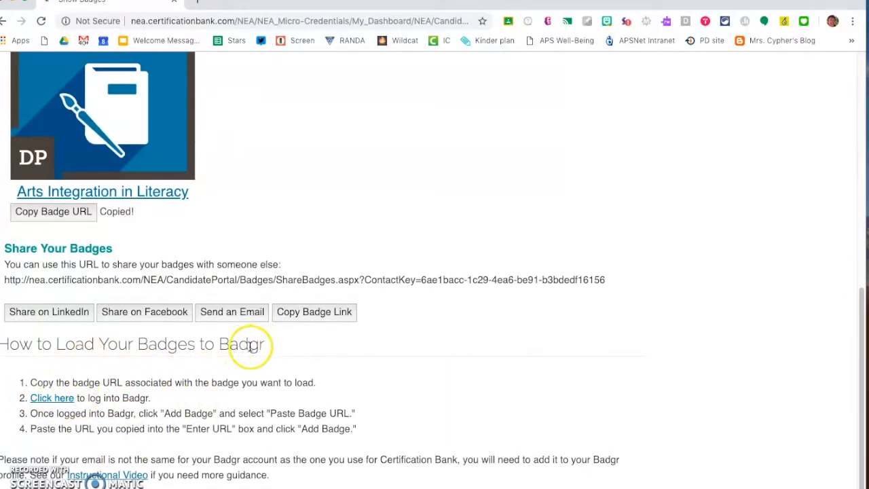
mouse_move(224, 350)
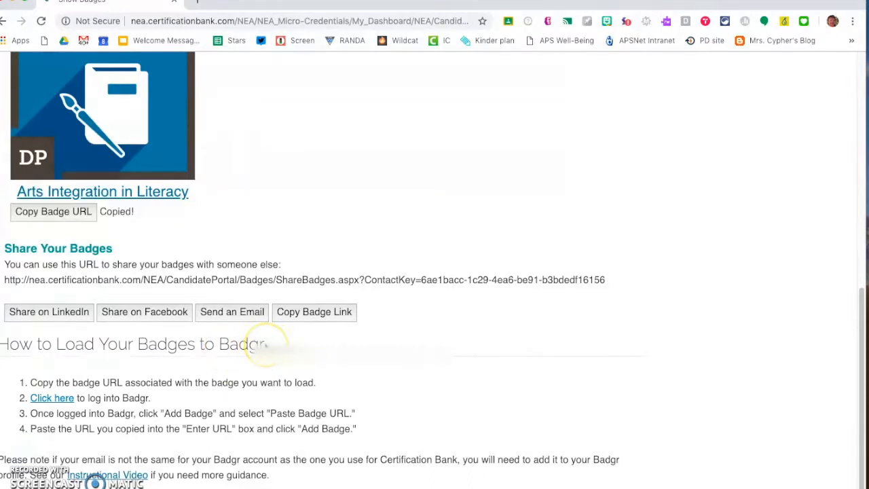
mouse_move(311, 334)
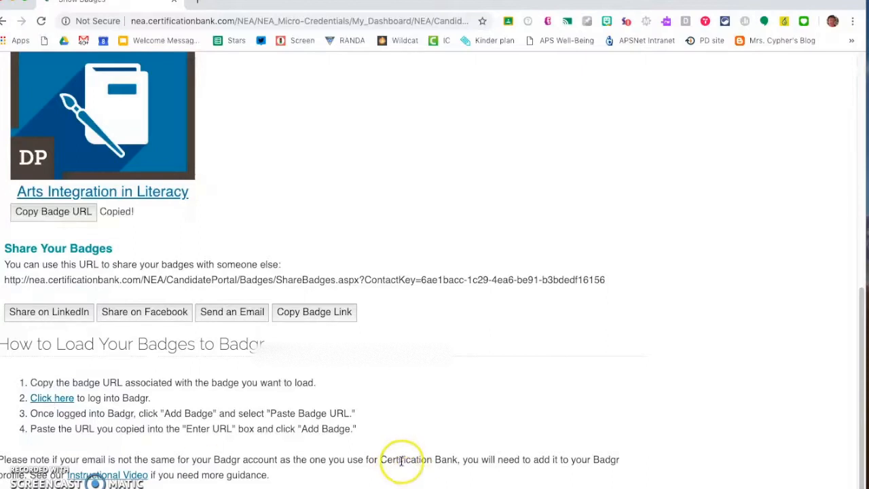
mouse_move(408, 478)
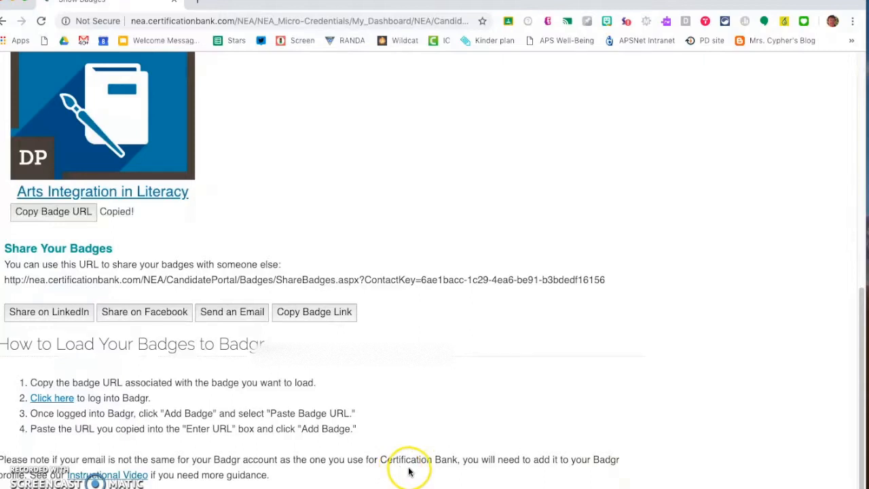
mouse_move(517, 178)
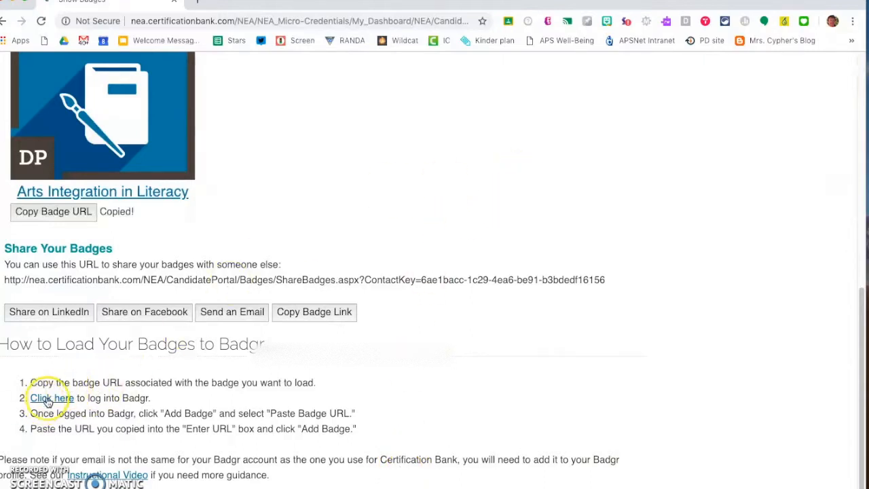
click(41, 399)
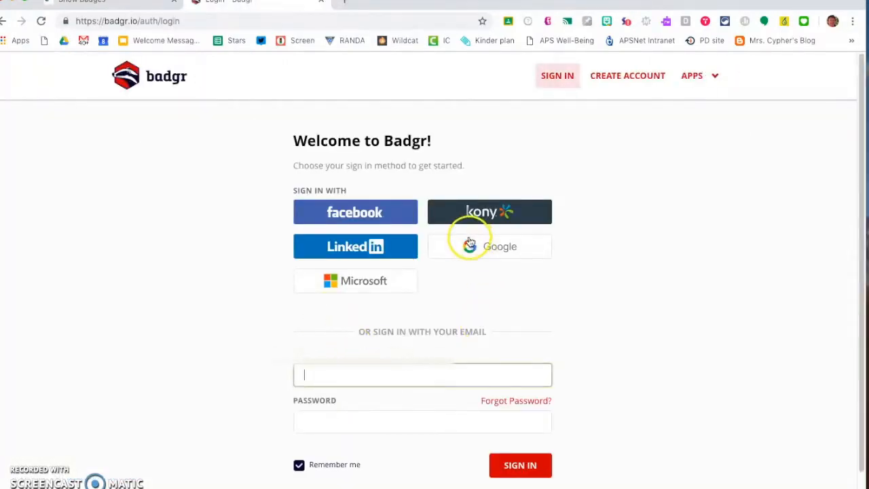
mouse_move(627, 78)
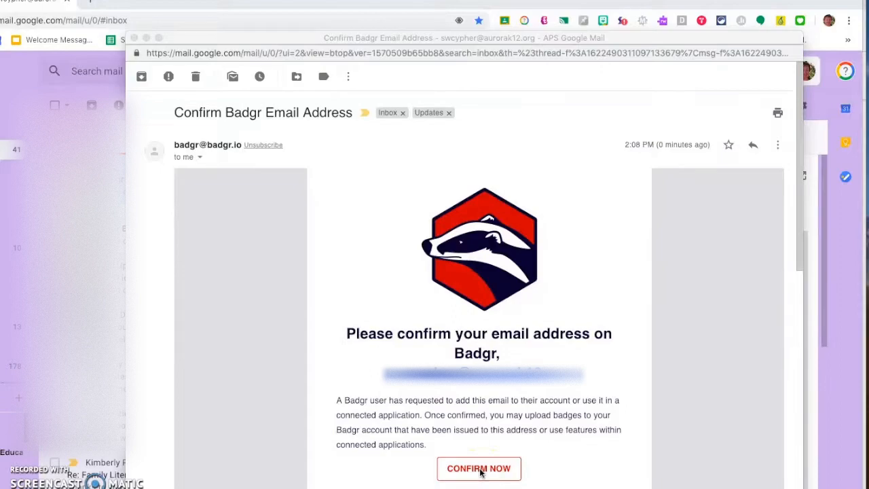
- Confirm the Badgr account email with Confirm Now, landing on the empty backpack
click(479, 469)
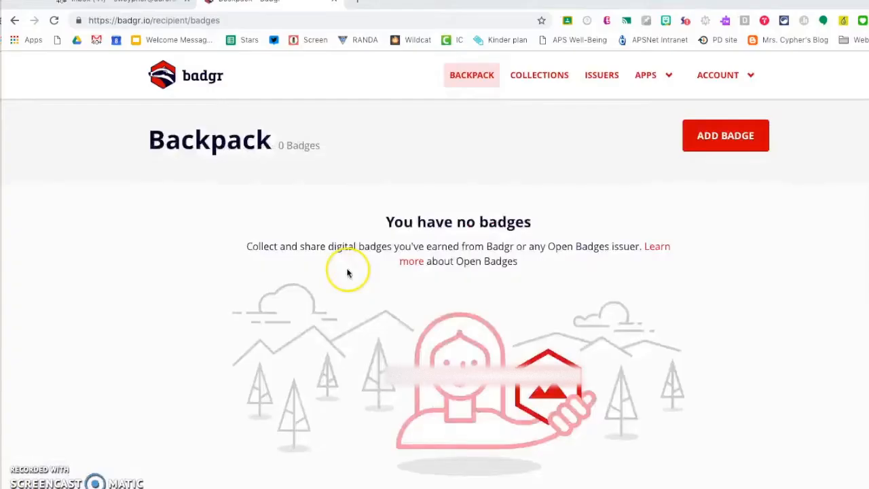
mouse_move(376, 309)
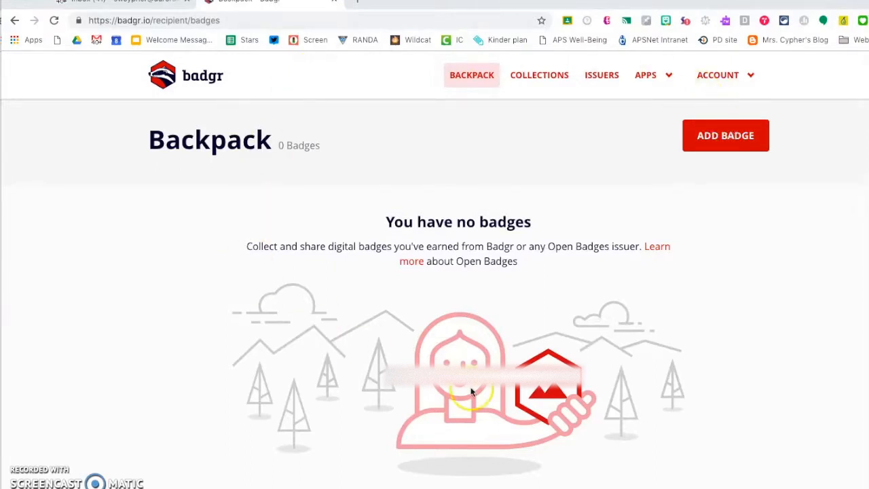
mouse_move(344, 198)
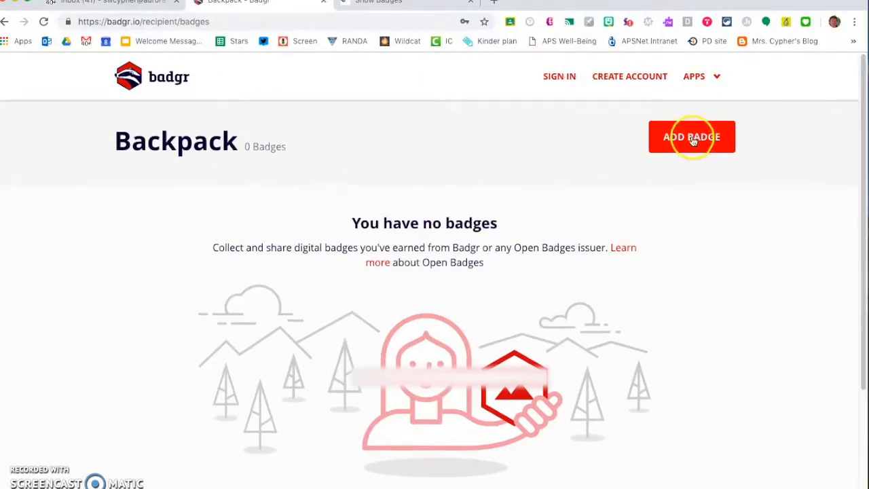
- Add the badge to the backpack by pasting its certificationbank.com badge URL
click(692, 136)
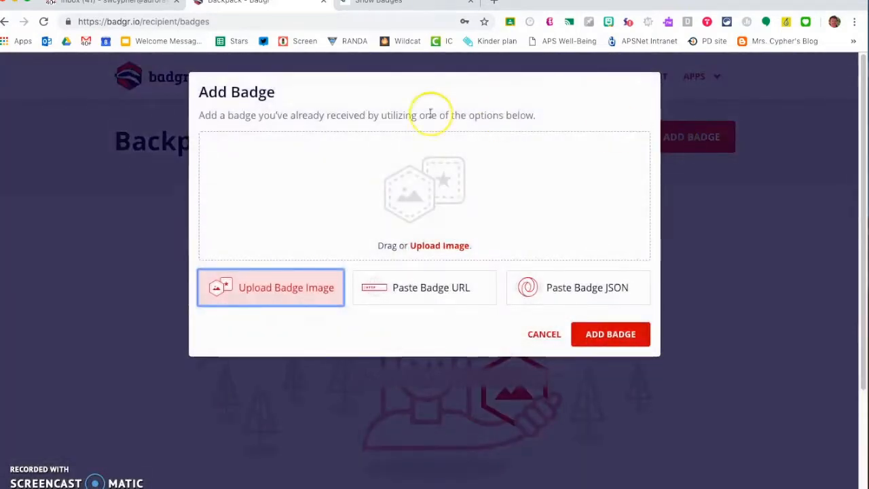
mouse_move(331, 172)
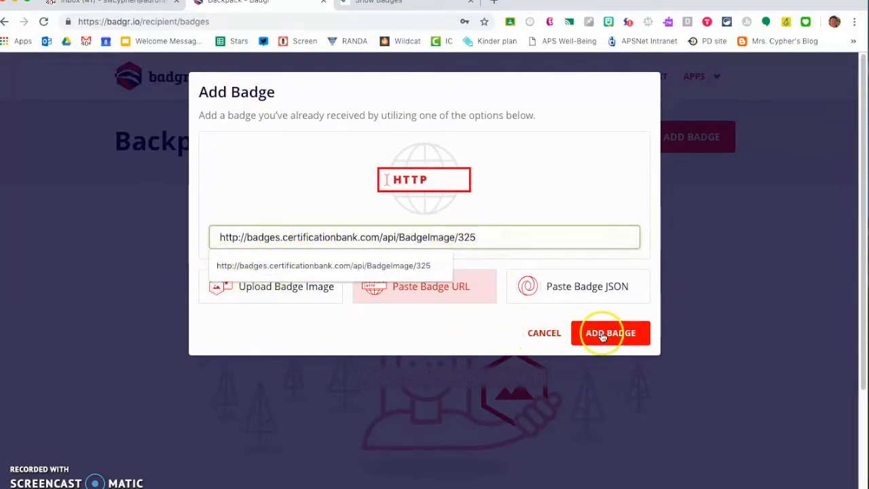
click(610, 333)
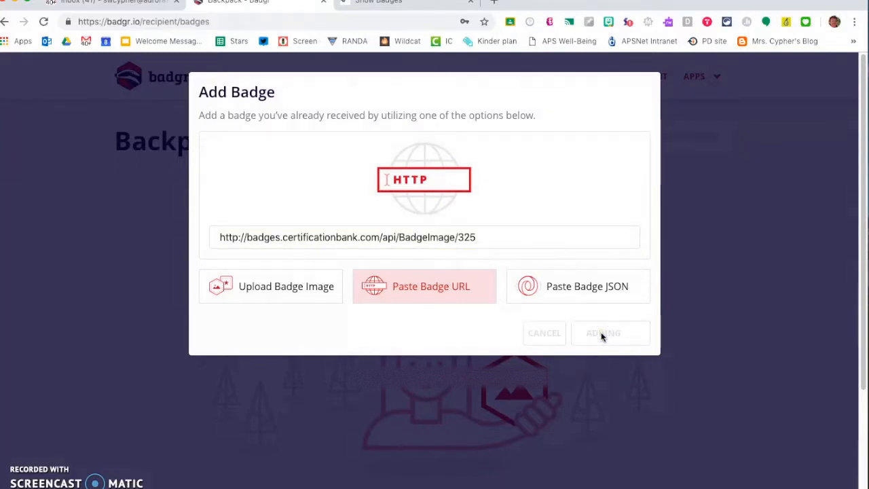
click(610, 333)
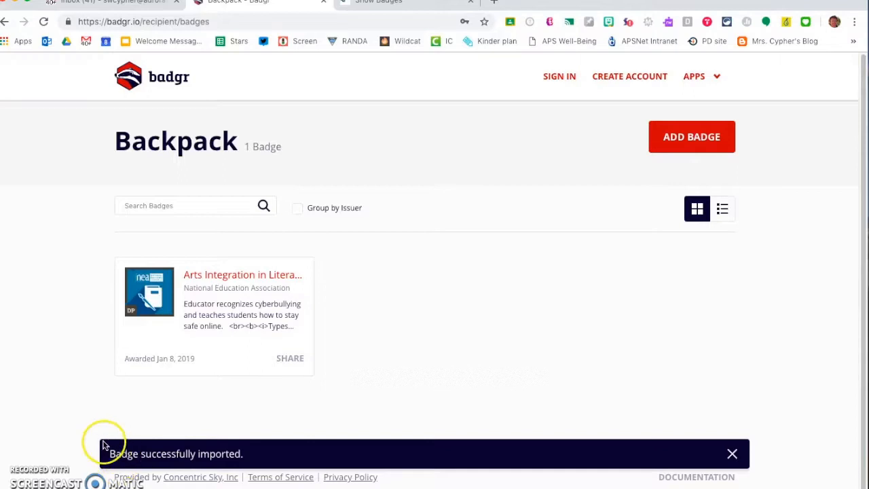
mouse_move(257, 462)
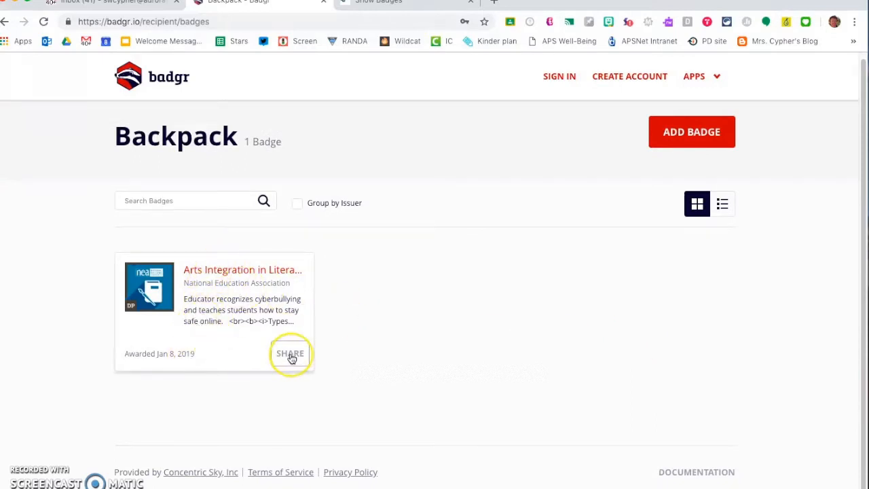
- Show the imported badge's private share URL, then open its detail page
click(291, 353)
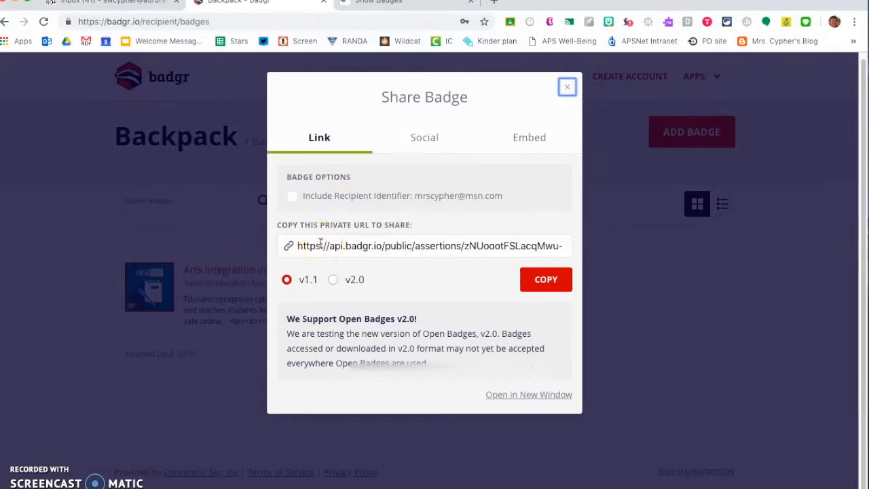
click(567, 87)
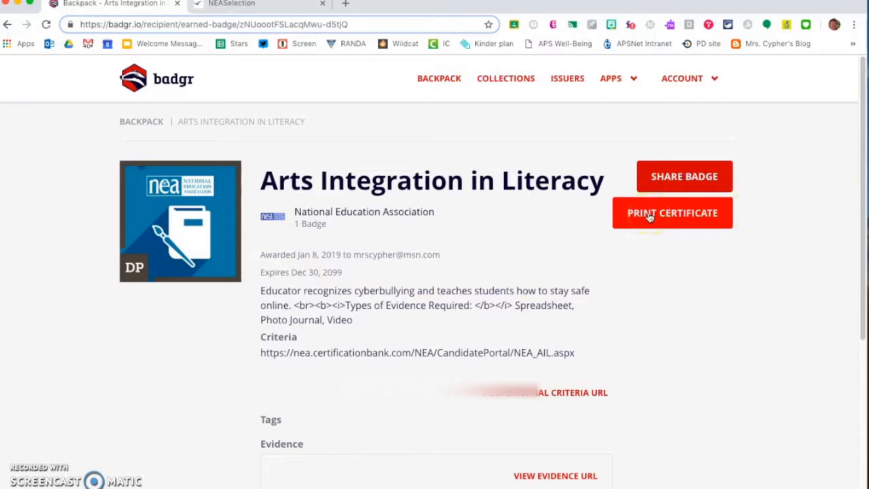
mouse_move(236, 171)
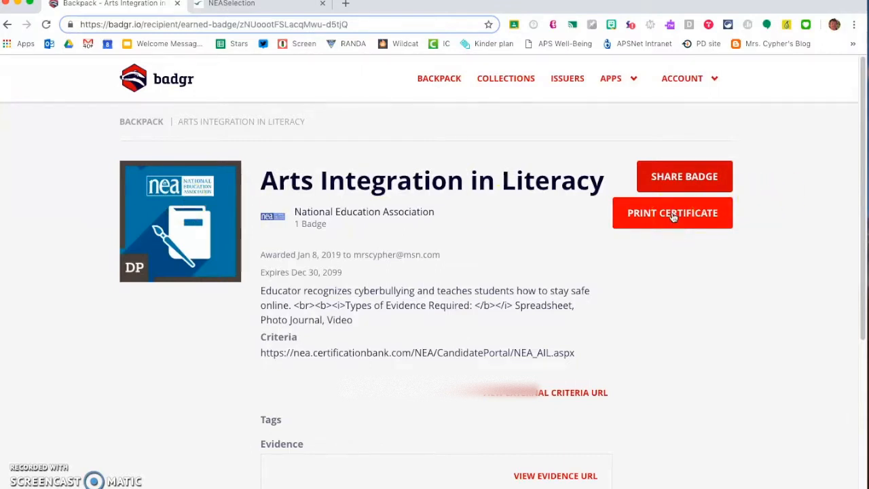
- Preview the badge's printable certificate, then go back twice to the backpack
click(673, 213)
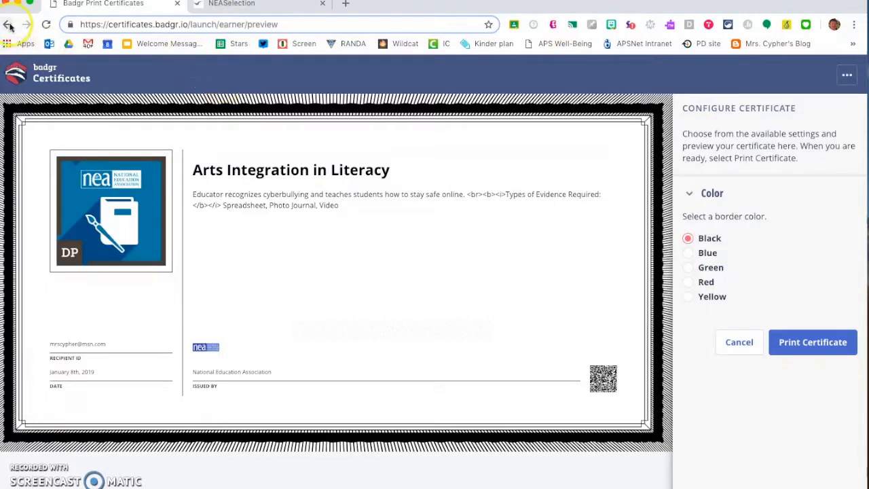
click(10, 25)
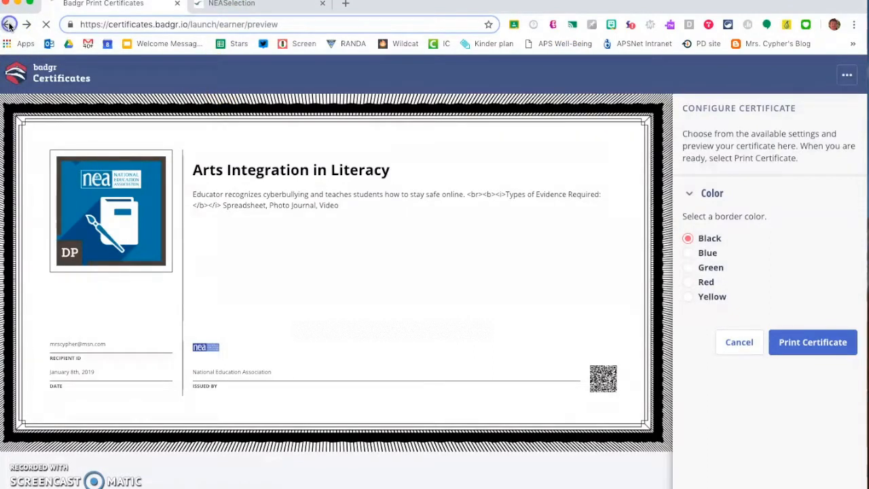
click(11, 25)
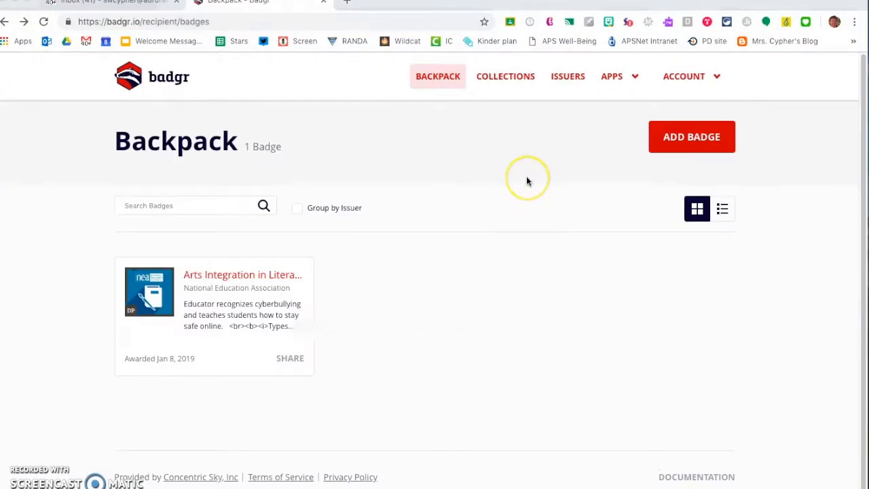
mouse_move(528, 181)
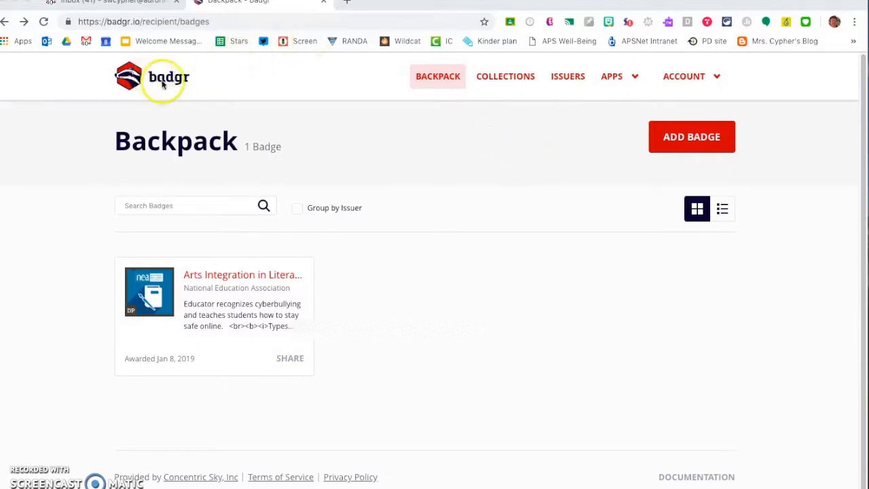
mouse_move(716, 80)
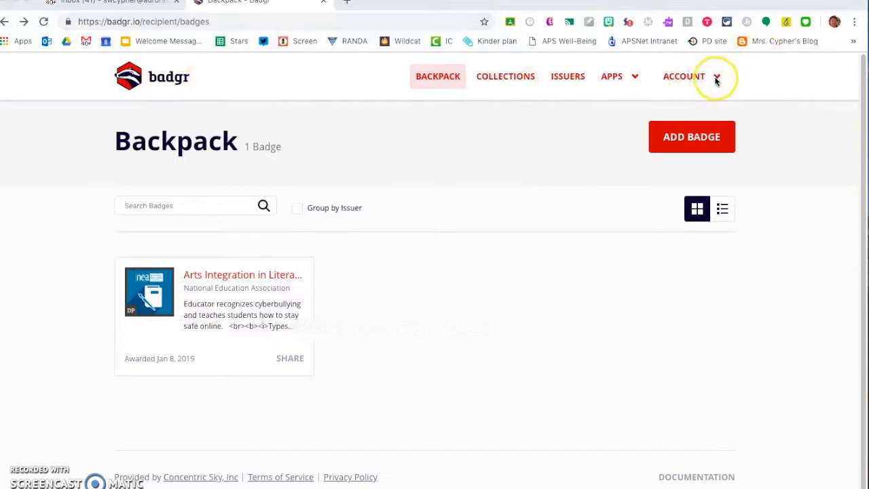
- Open the ACCOUNT dropdown showing profile, app integrations and sign-out options
click(684, 76)
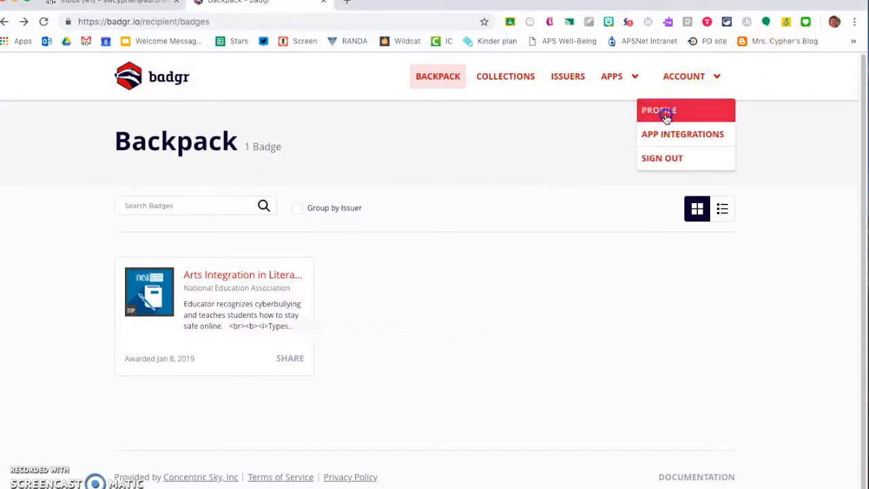